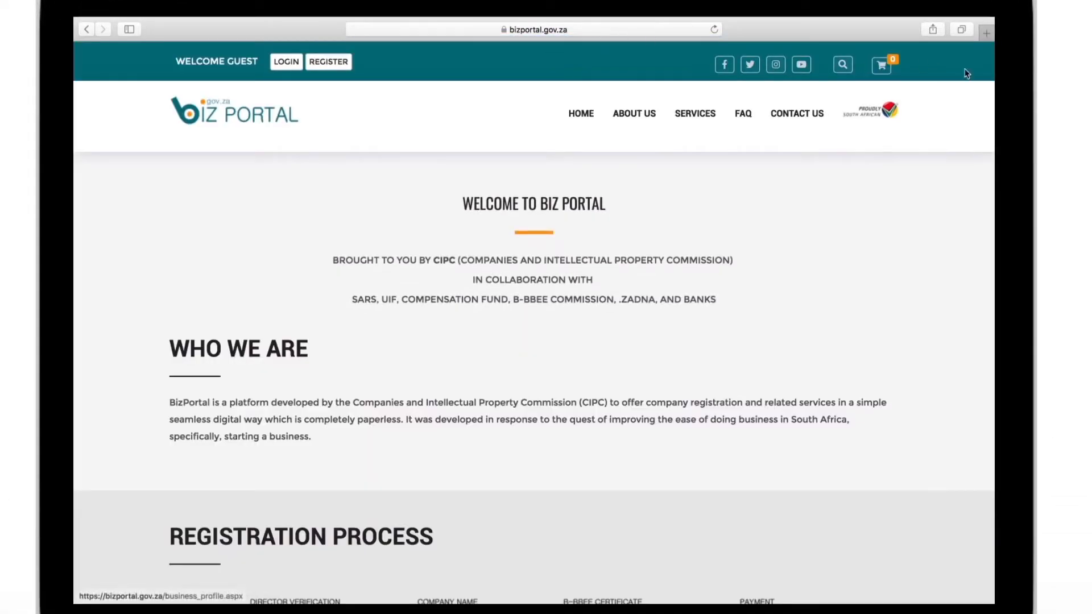
# Scroll the Services page to the UIF Registration and Compensation Fund offerings
pyautogui.scroll(-3)
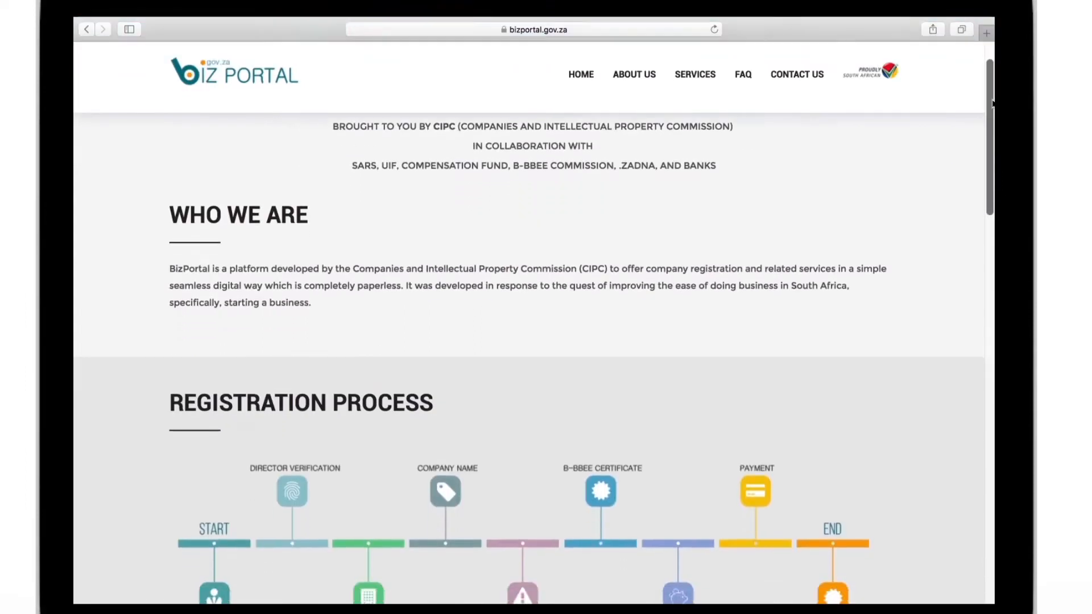
pyautogui.scroll(-3)
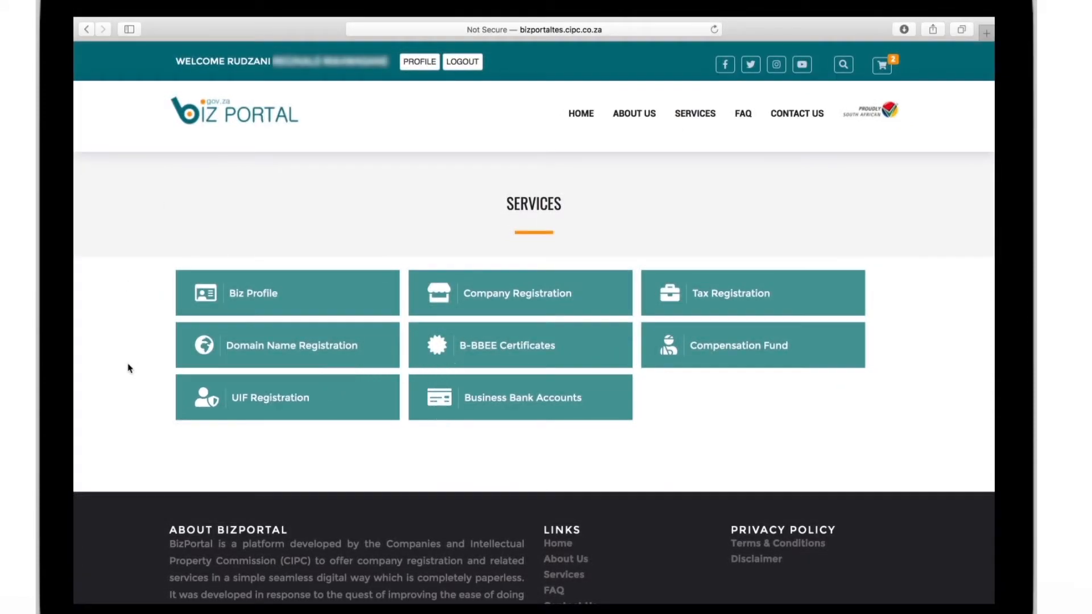
# Start UIF Registration and apply for enterprise TEST 1234560
pyautogui.click(286, 397)
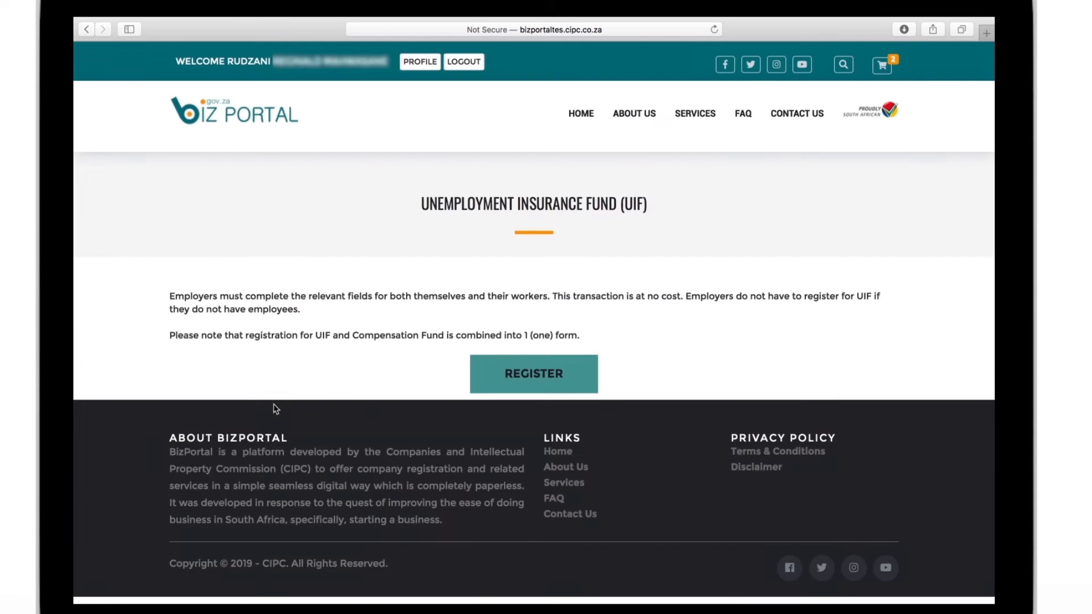
pyautogui.click(532, 373)
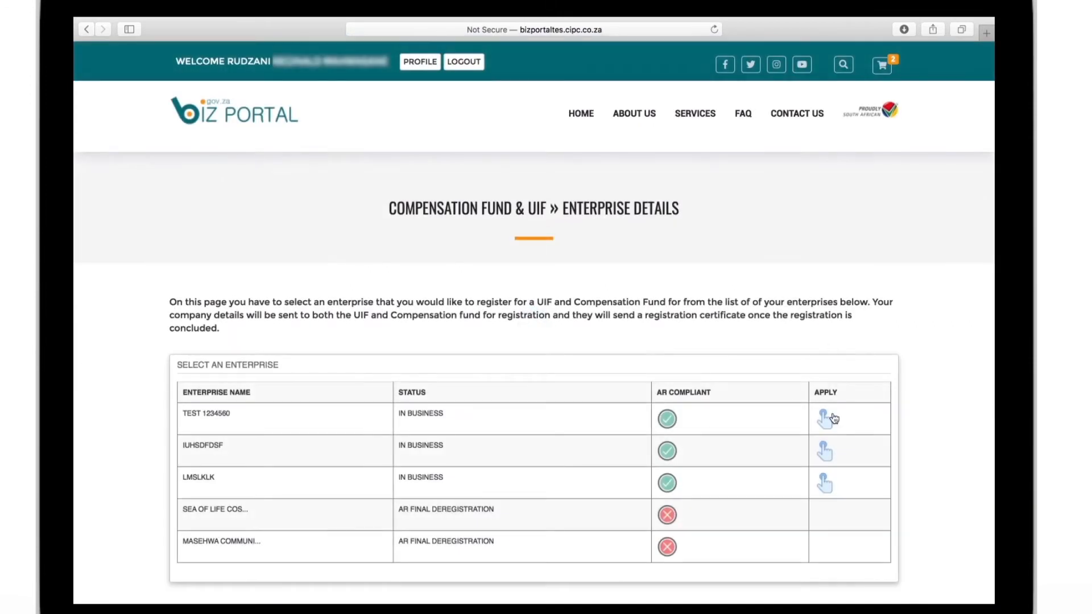
pyautogui.click(826, 419)
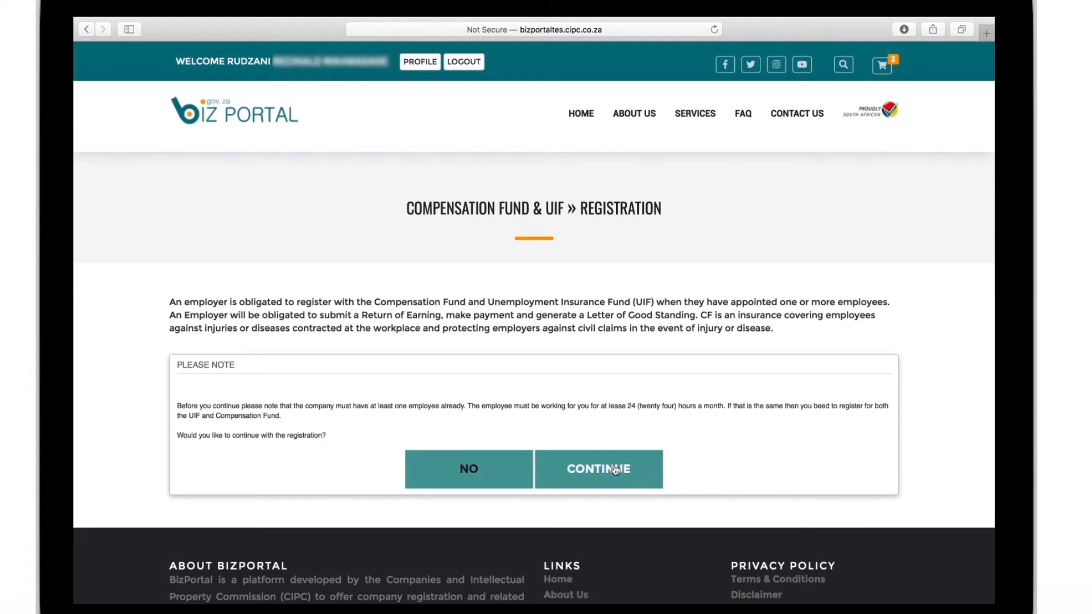
# Continue past the one-employee notice to the registration form with 10 employees
pyautogui.click(597, 469)
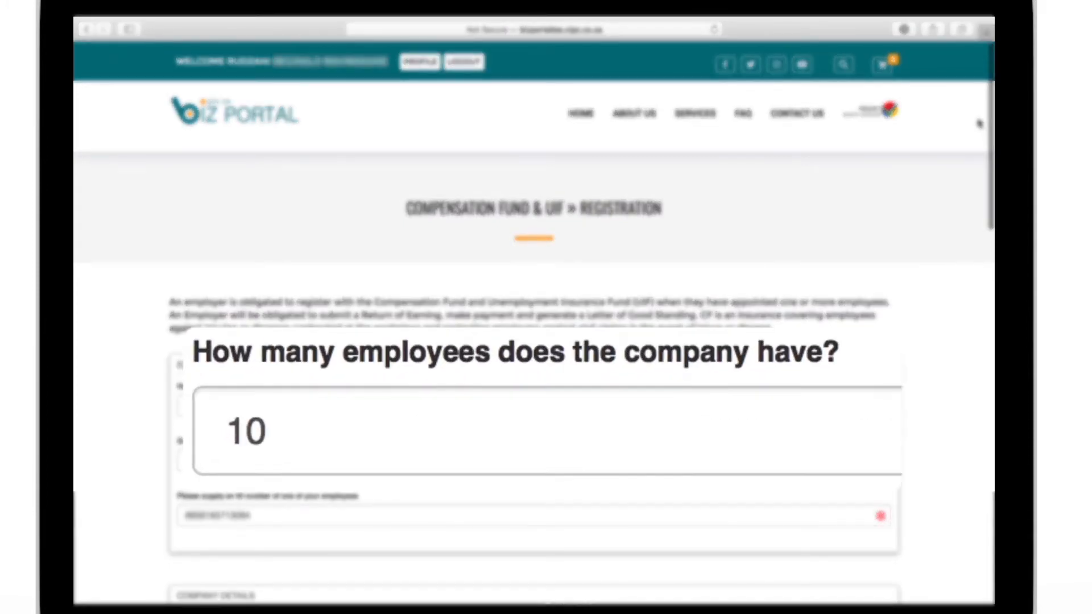
# Review employee, company and location details and lodge the registration to reach the confirmation
pyautogui.scroll(-3)
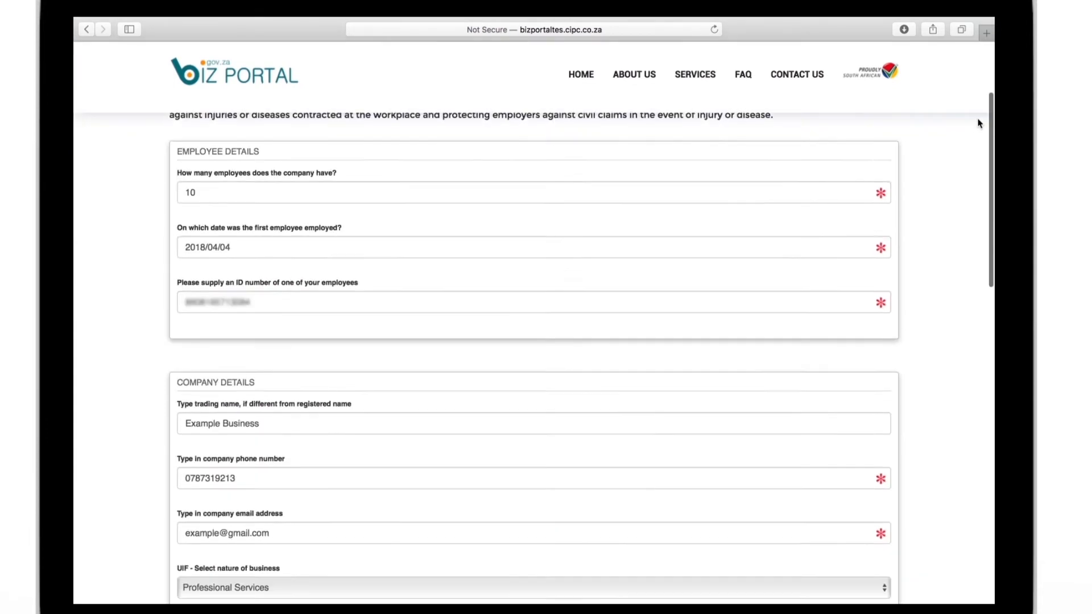
pyautogui.scroll(-3)
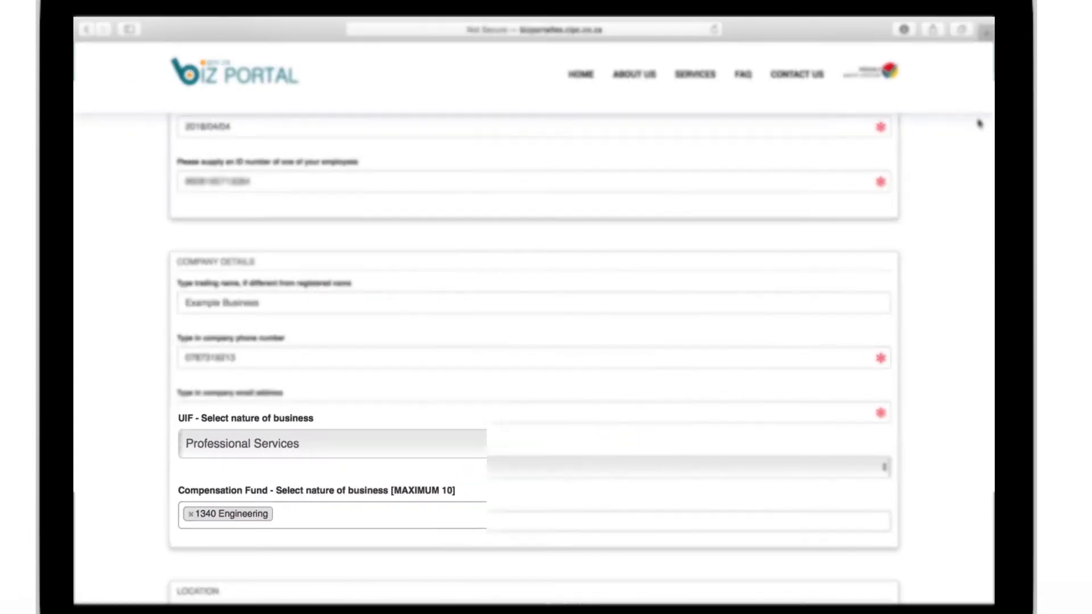
pyautogui.scroll(-3)
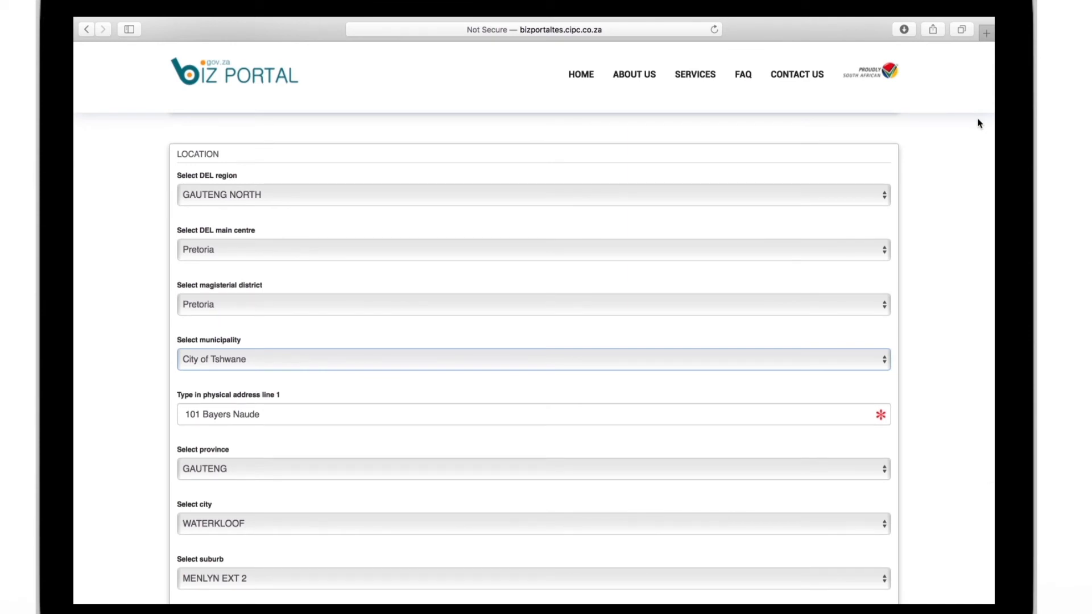
pyautogui.scroll(-3)
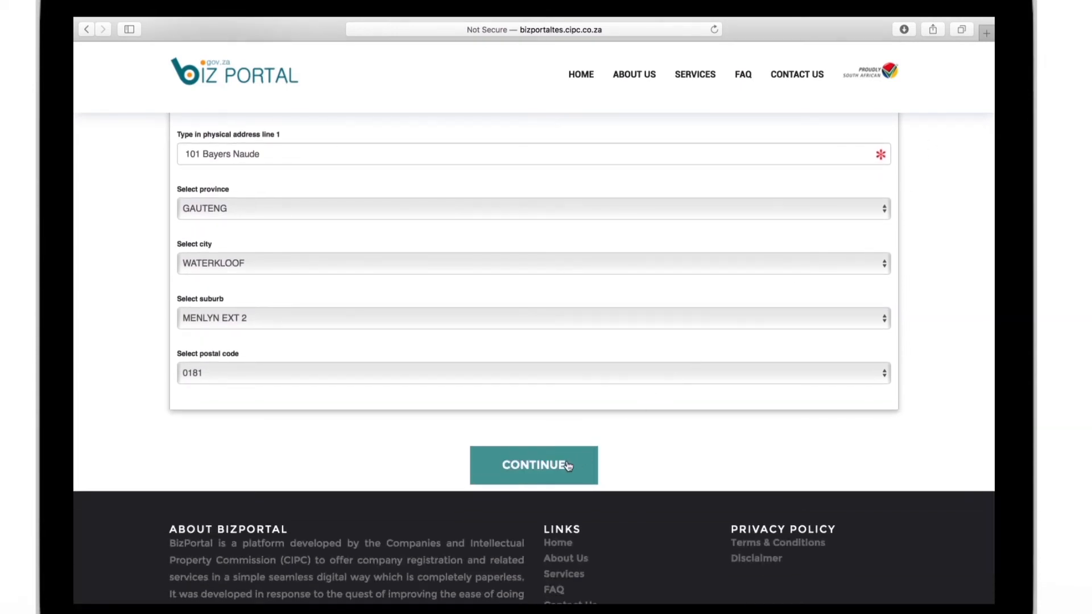
pyautogui.click(533, 465)
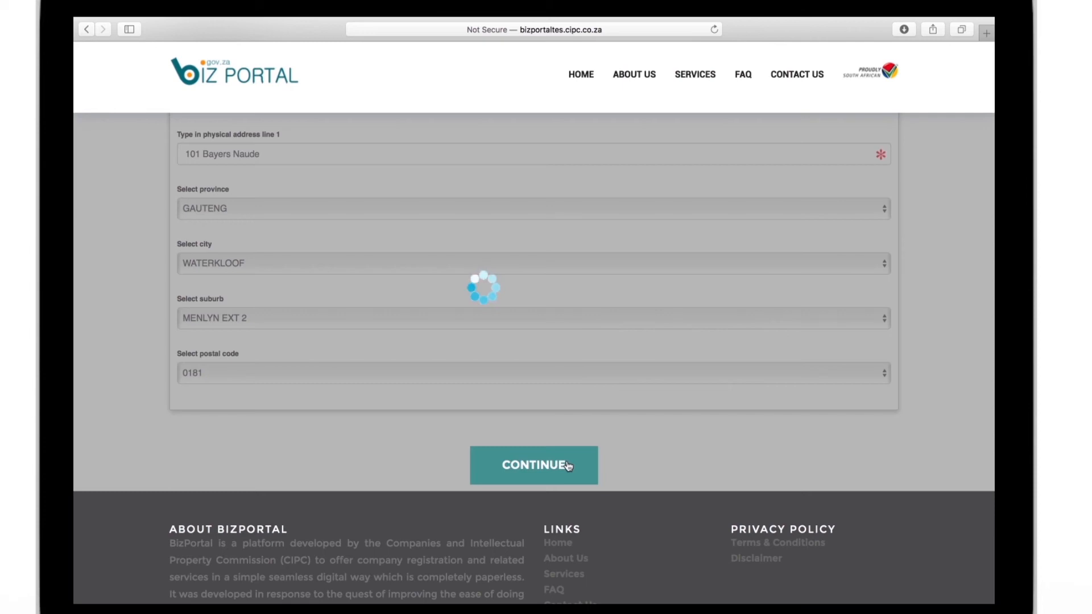
pyautogui.click(534, 465)
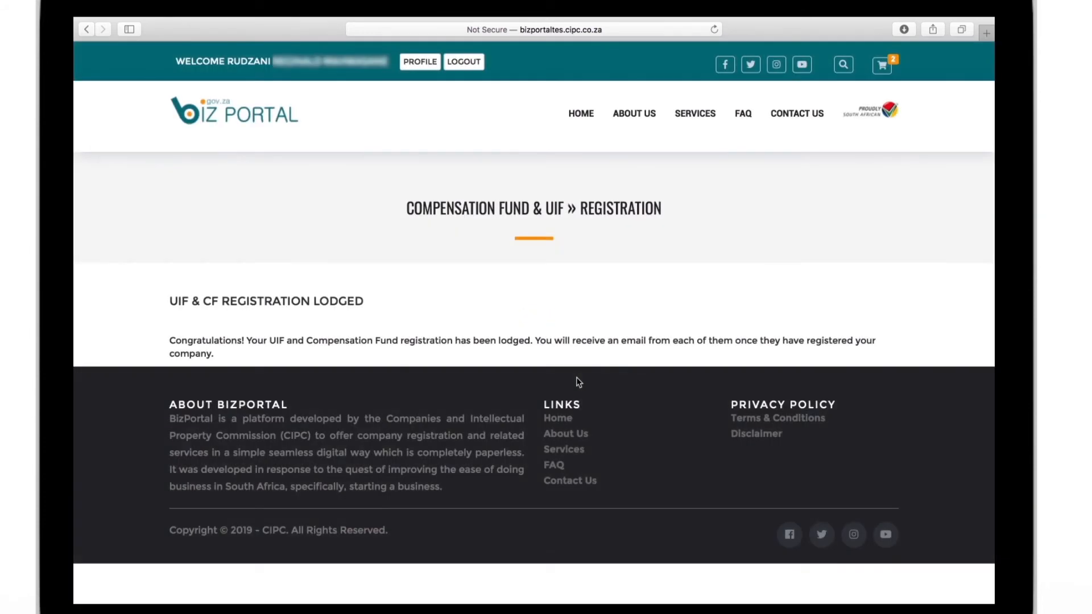